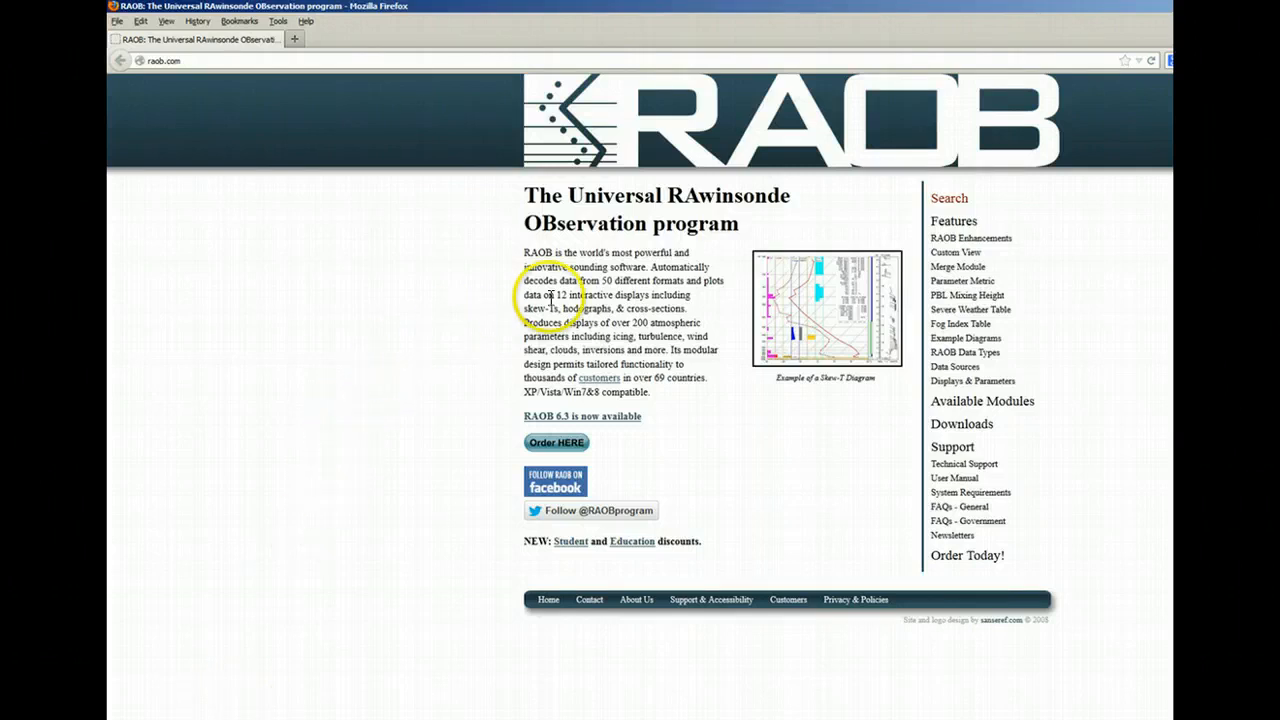
pyautogui.moveTo(948, 367)
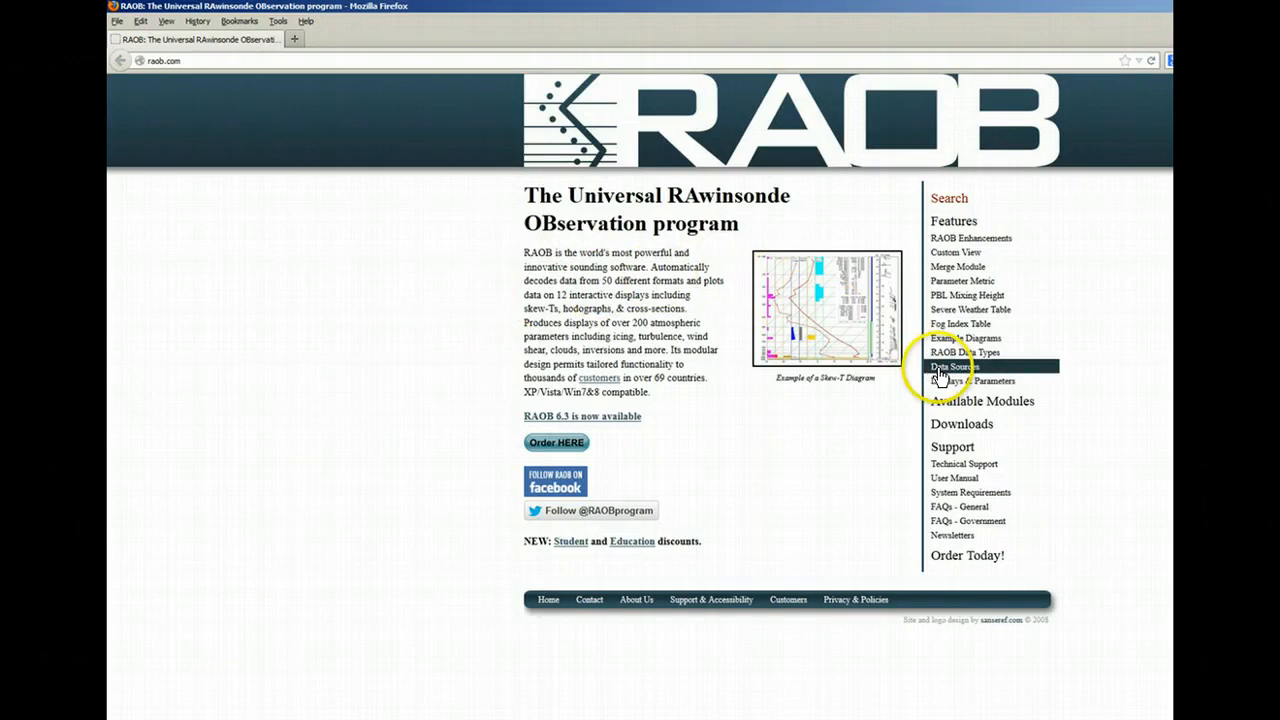
# Step: Go to the RAOB Data Sources page and bring the Forecast Soundings list into view
pyautogui.click(951, 367)
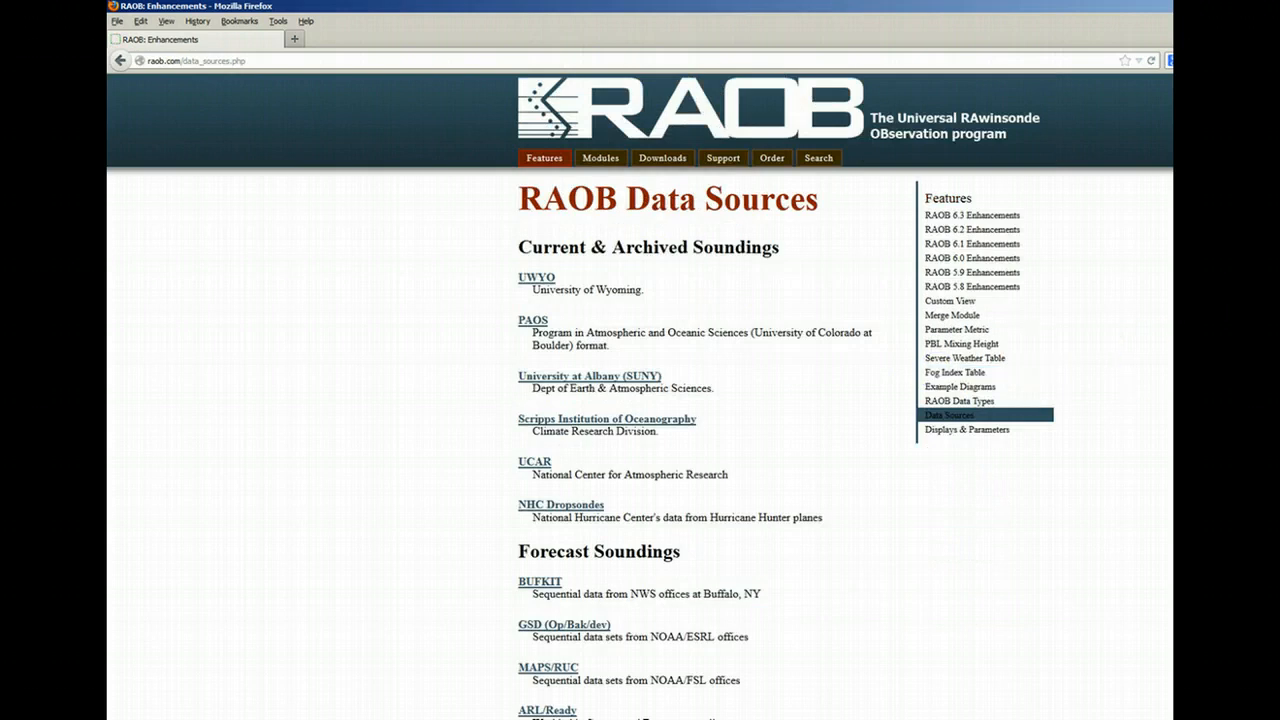
pyautogui.scroll(-3)
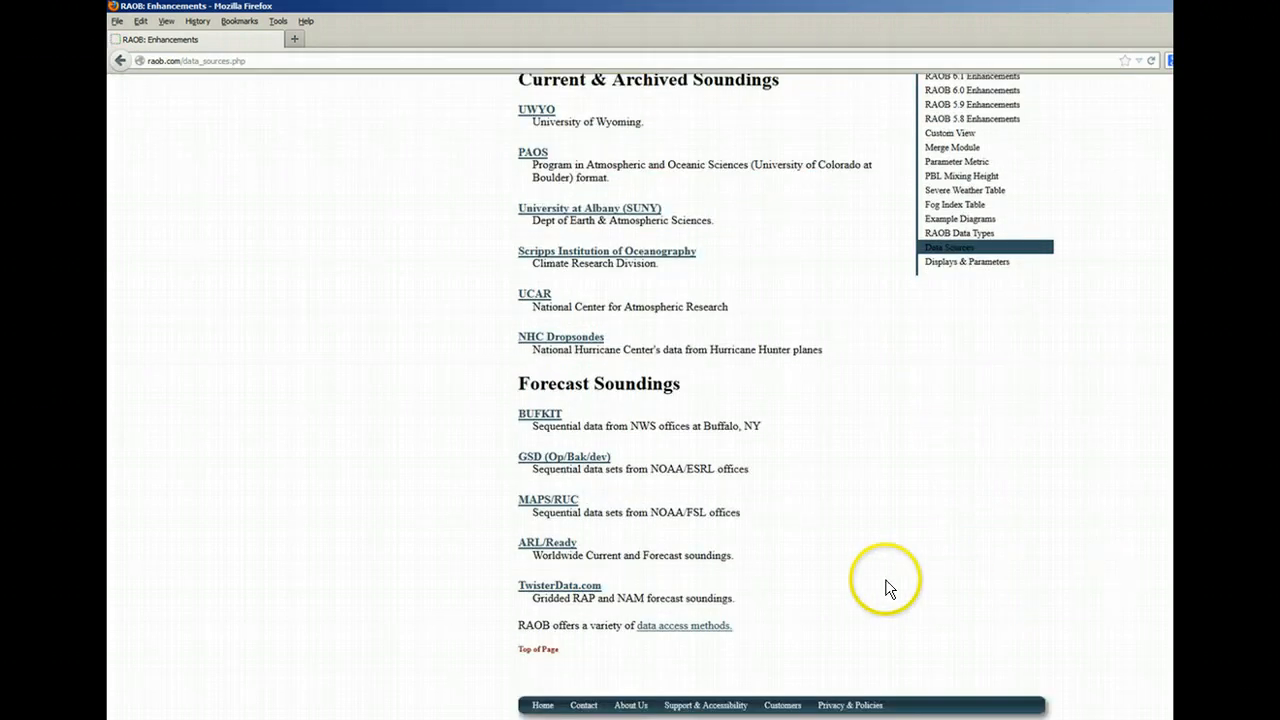
pyautogui.moveTo(528, 550)
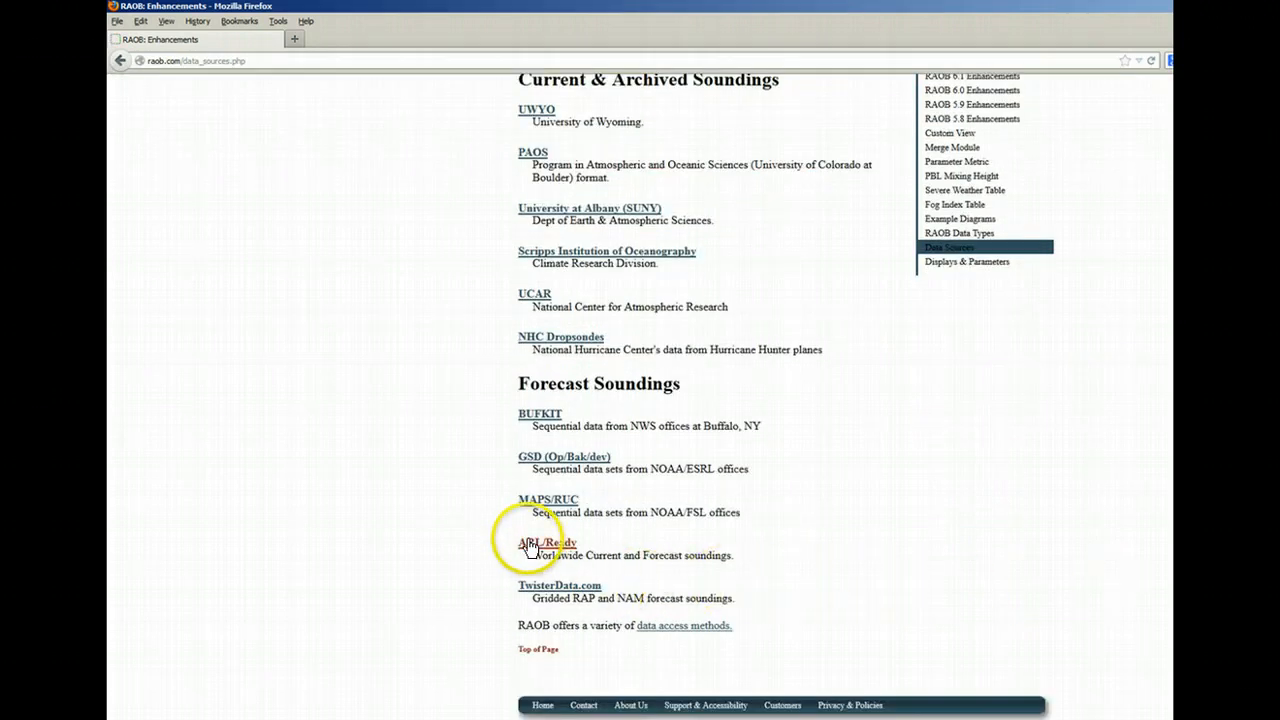
# Step: Follow the ARL/Ready link to the READY Current & Forecast Meteorology location picker
pyautogui.click(544, 542)
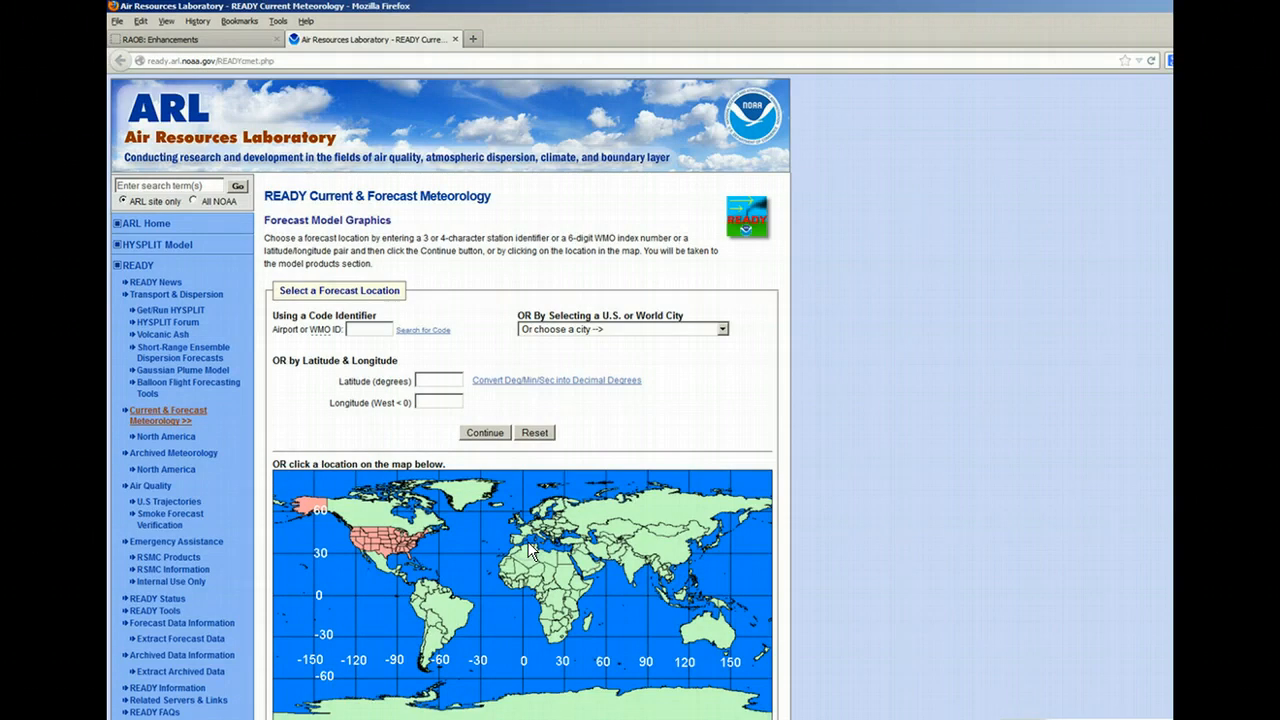
pyautogui.scroll(-3)
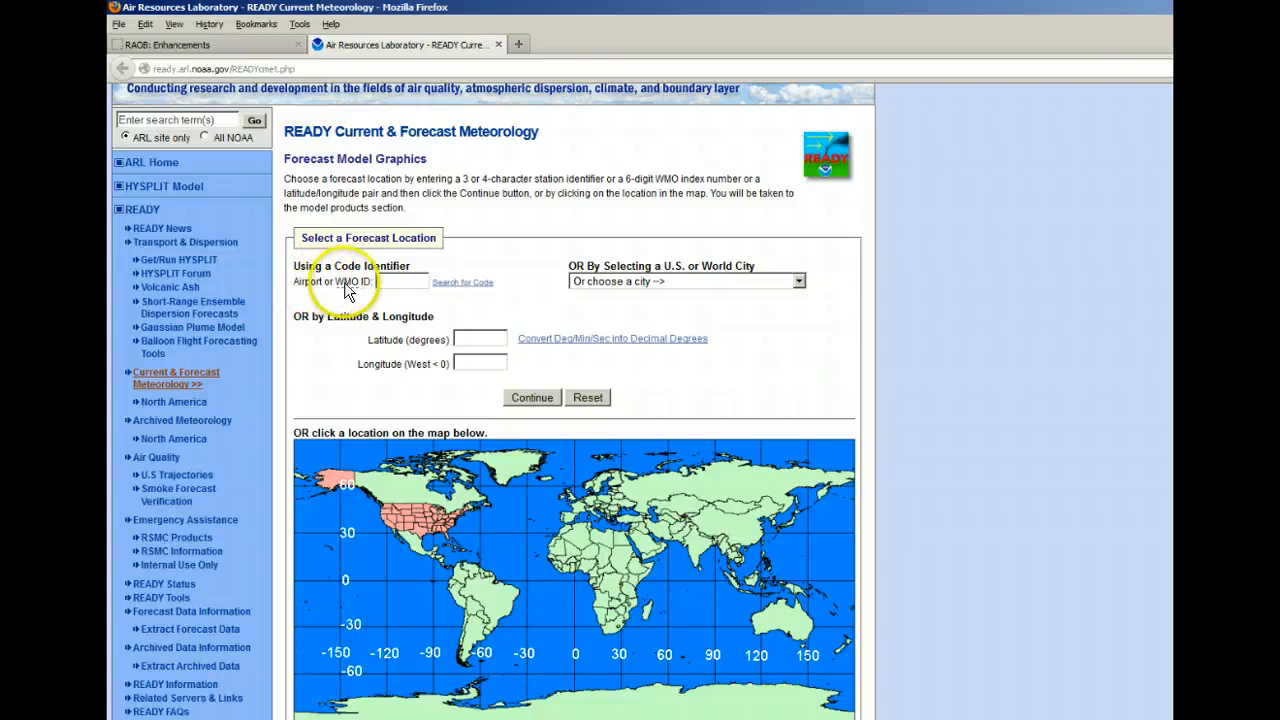
pyautogui.moveTo(360, 391)
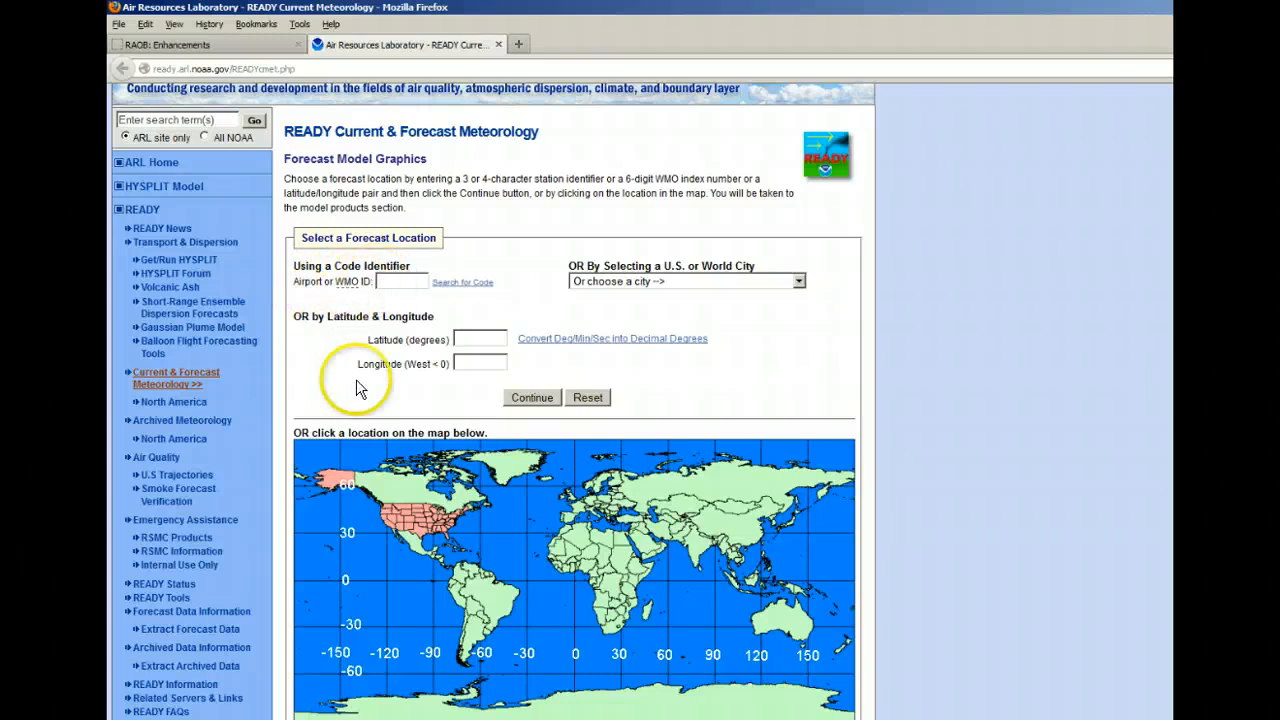
pyautogui.moveTo(411, 380)
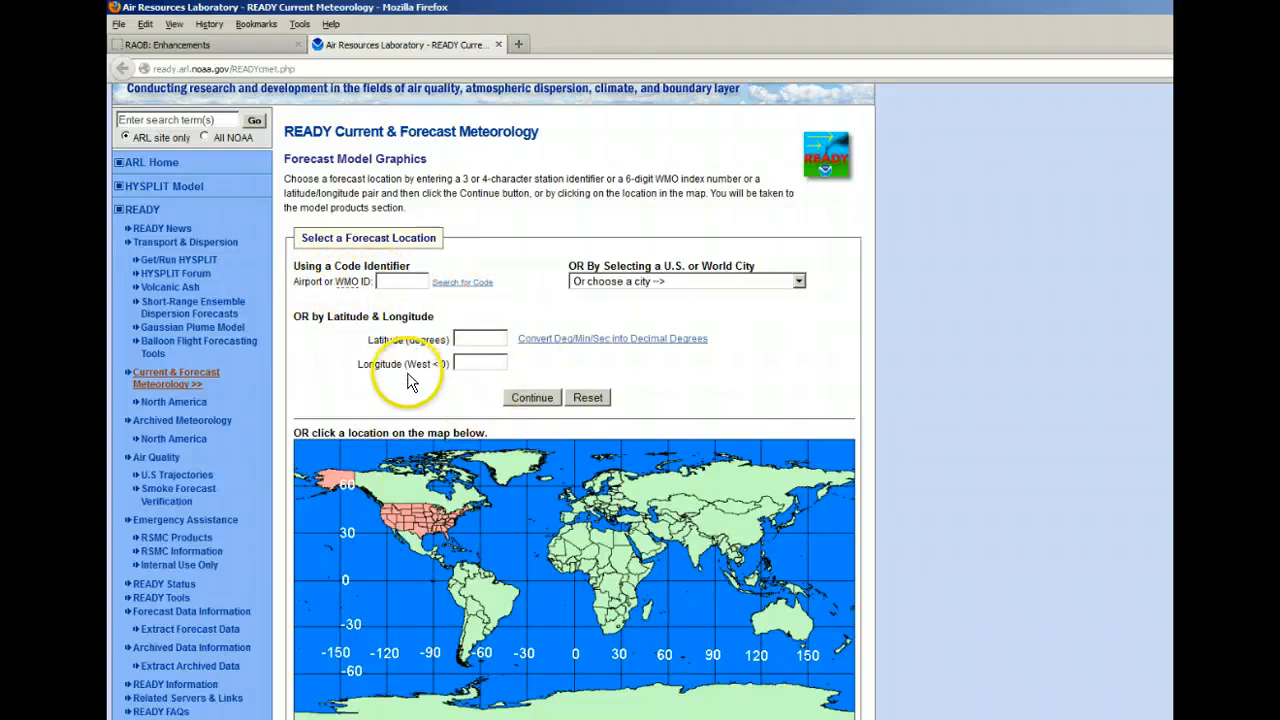
pyautogui.moveTo(485, 588)
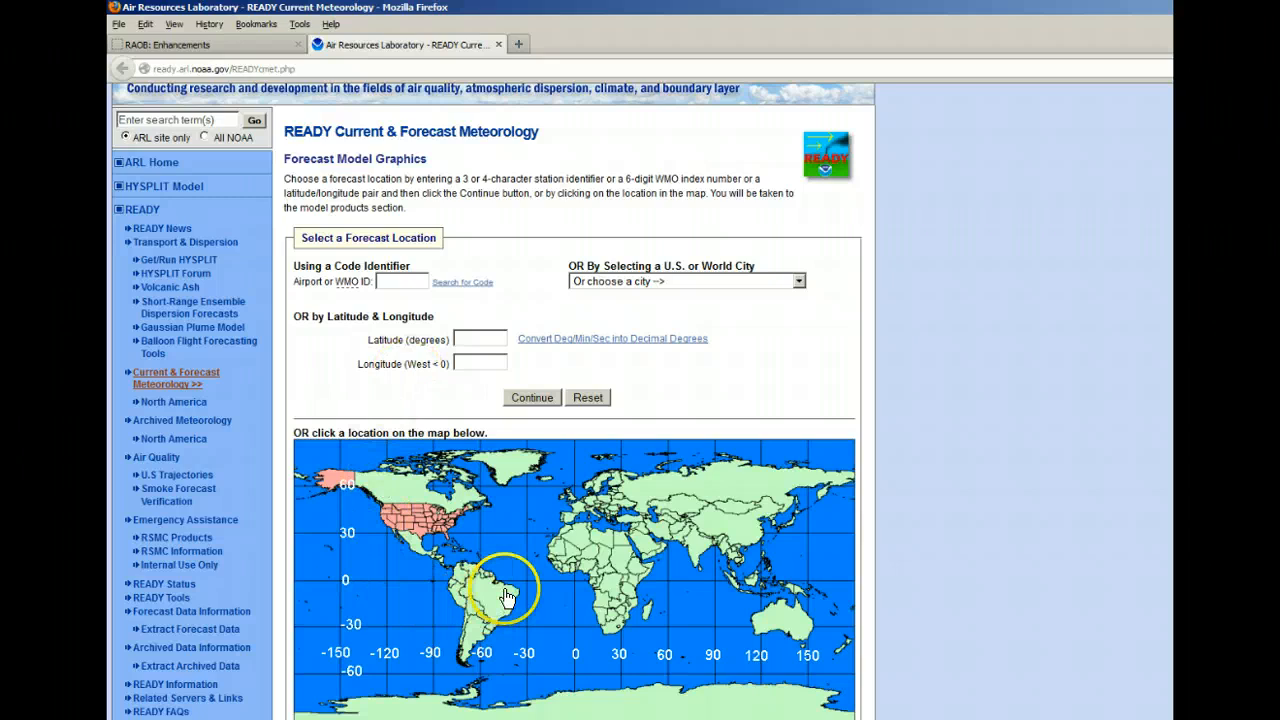
pyautogui.moveTo(420, 537)
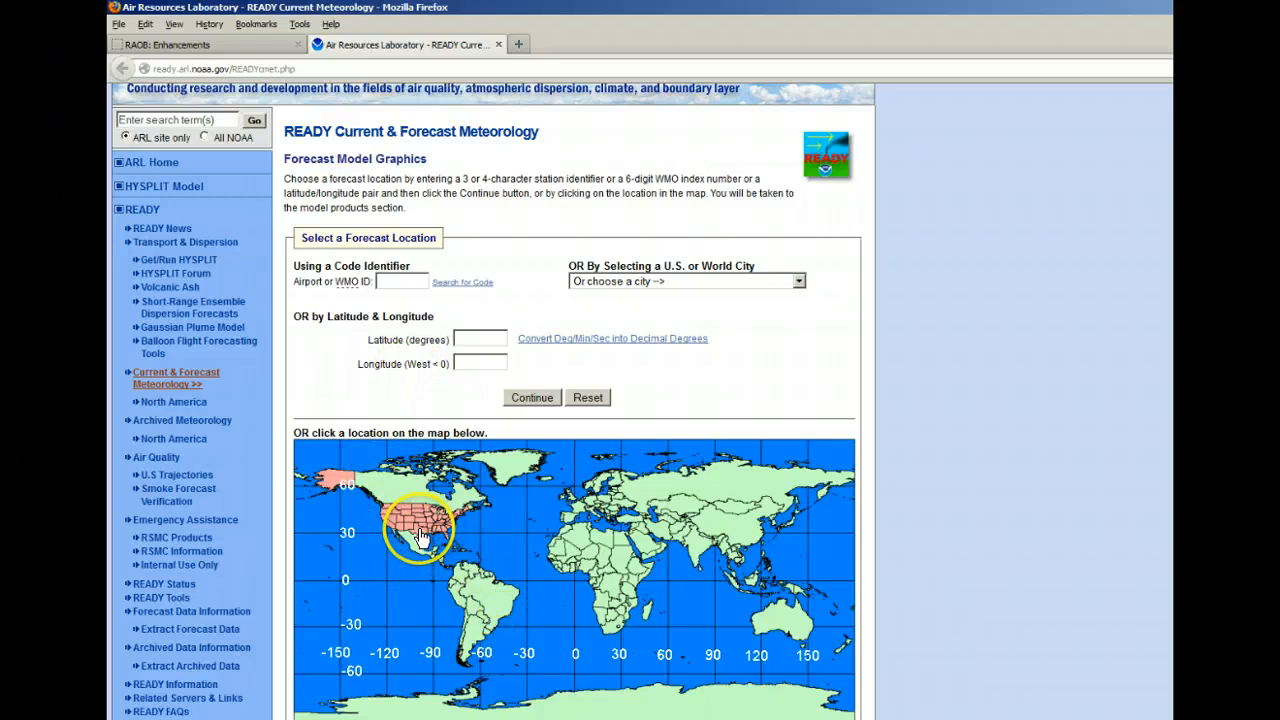
# Step: Pick location 32.05 -99.25 in Texas and keep the RAP forecast cycle 09 UTC / 20130323
pyautogui.click(418, 536)
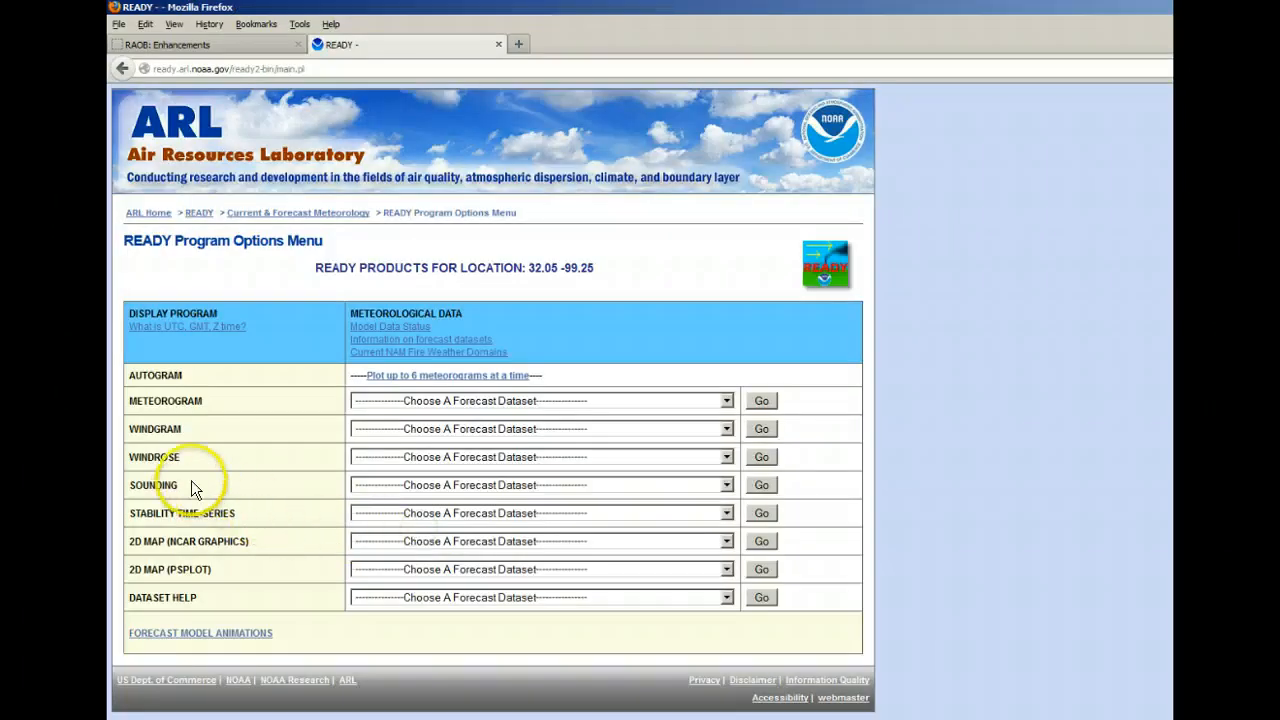
pyautogui.moveTo(137, 497)
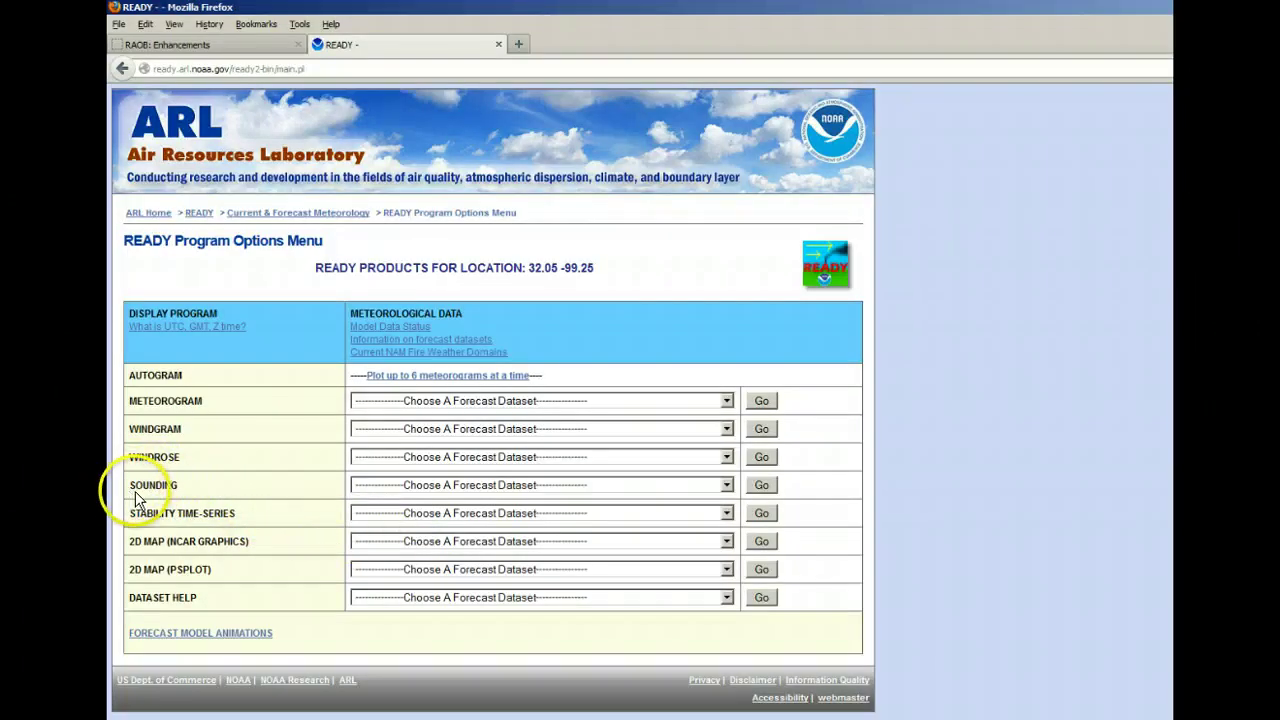
pyautogui.moveTo(727, 492)
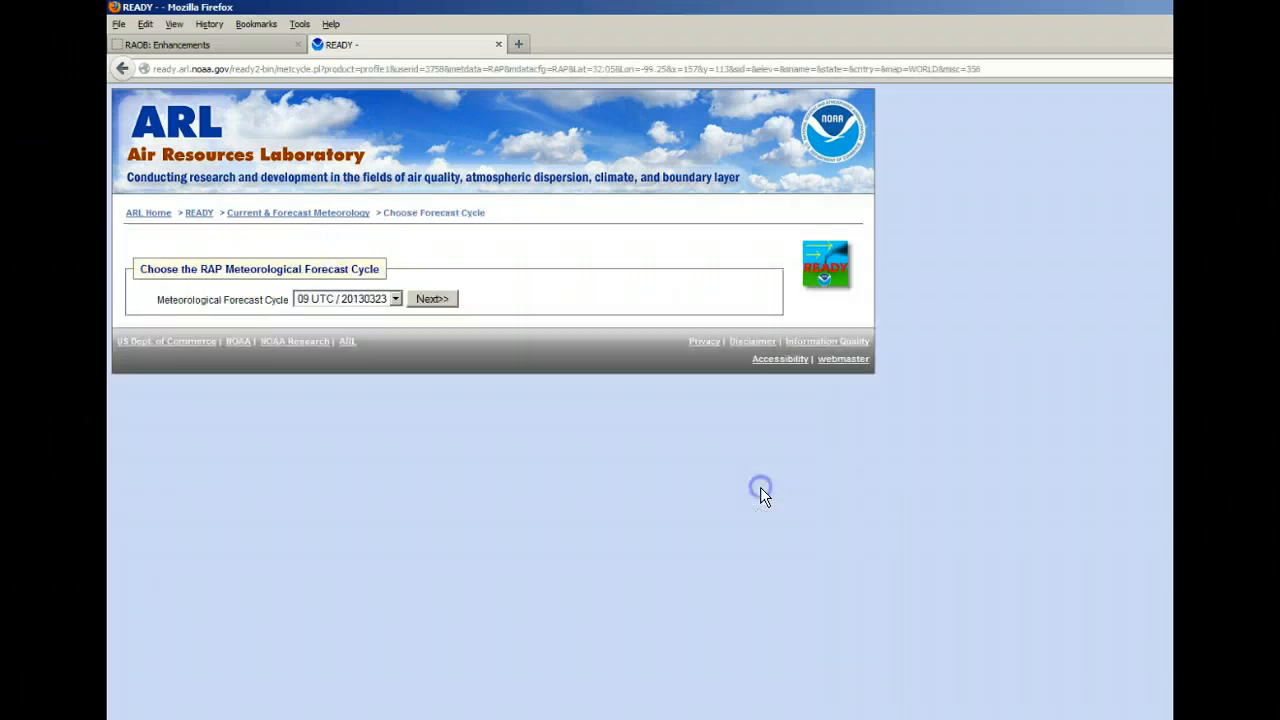
pyautogui.click(394, 299)
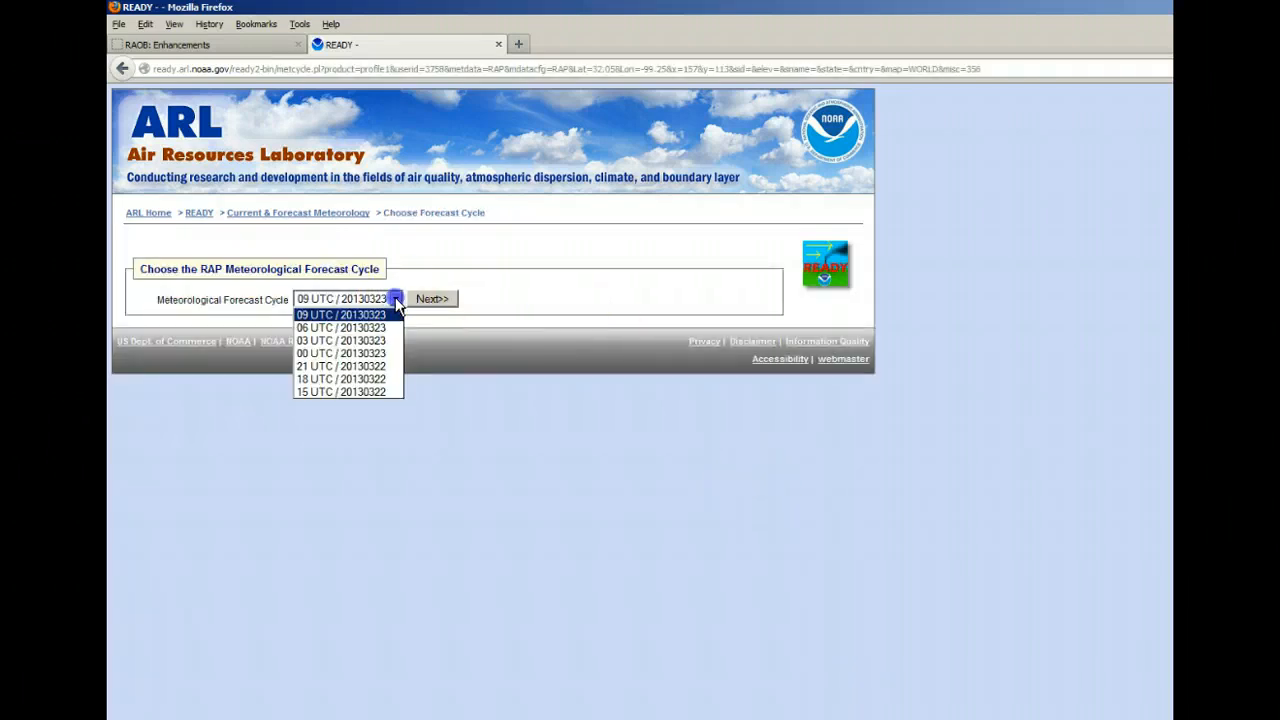
pyautogui.moveTo(396, 305)
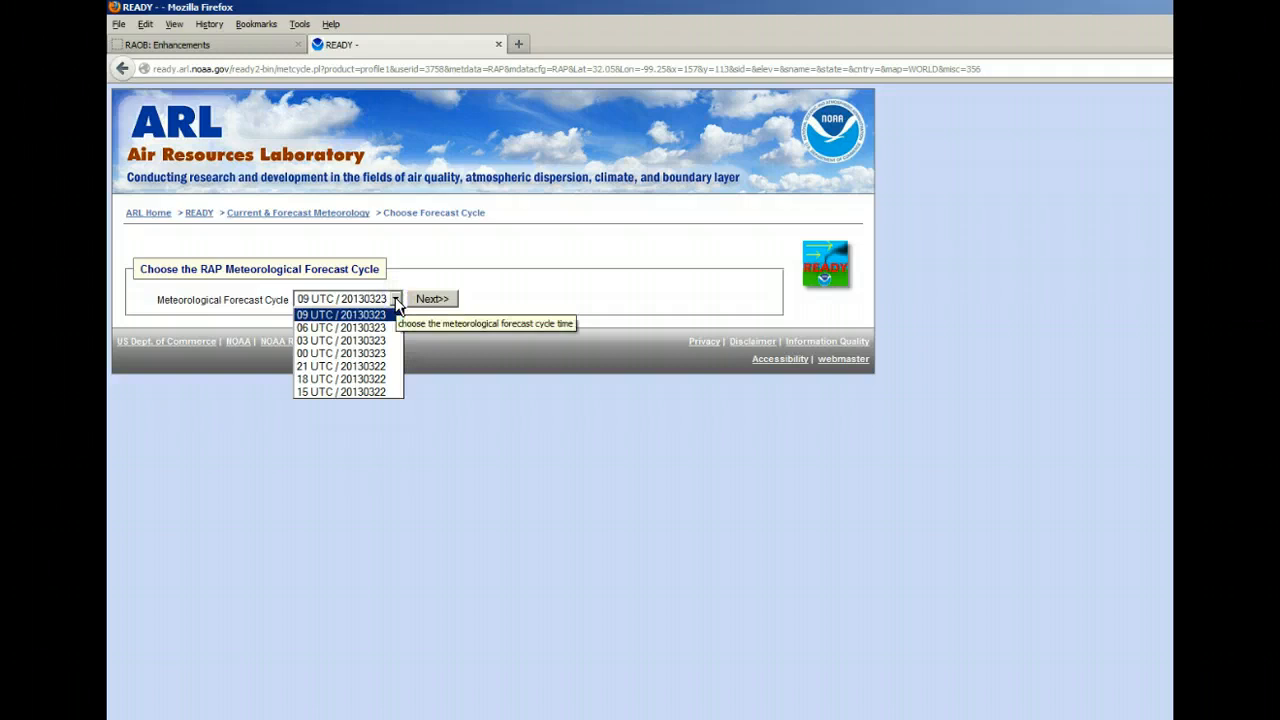
pyautogui.click(339, 314)
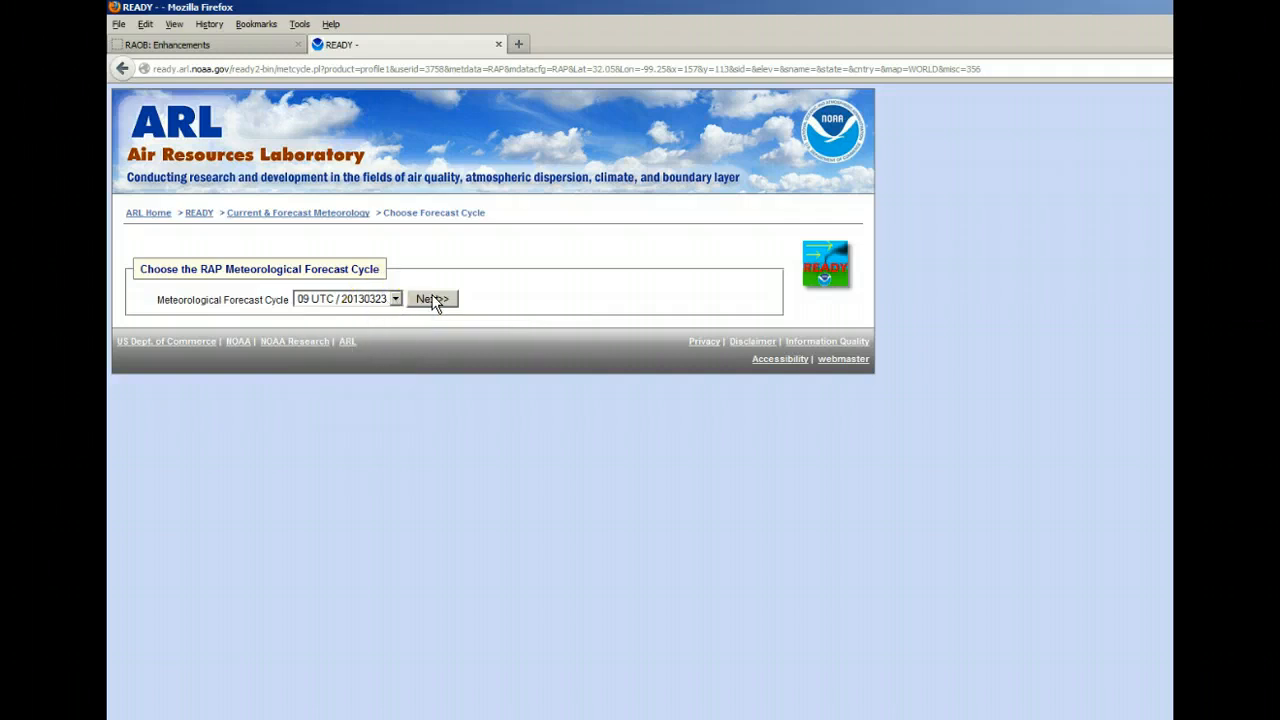
pyautogui.click(432, 299)
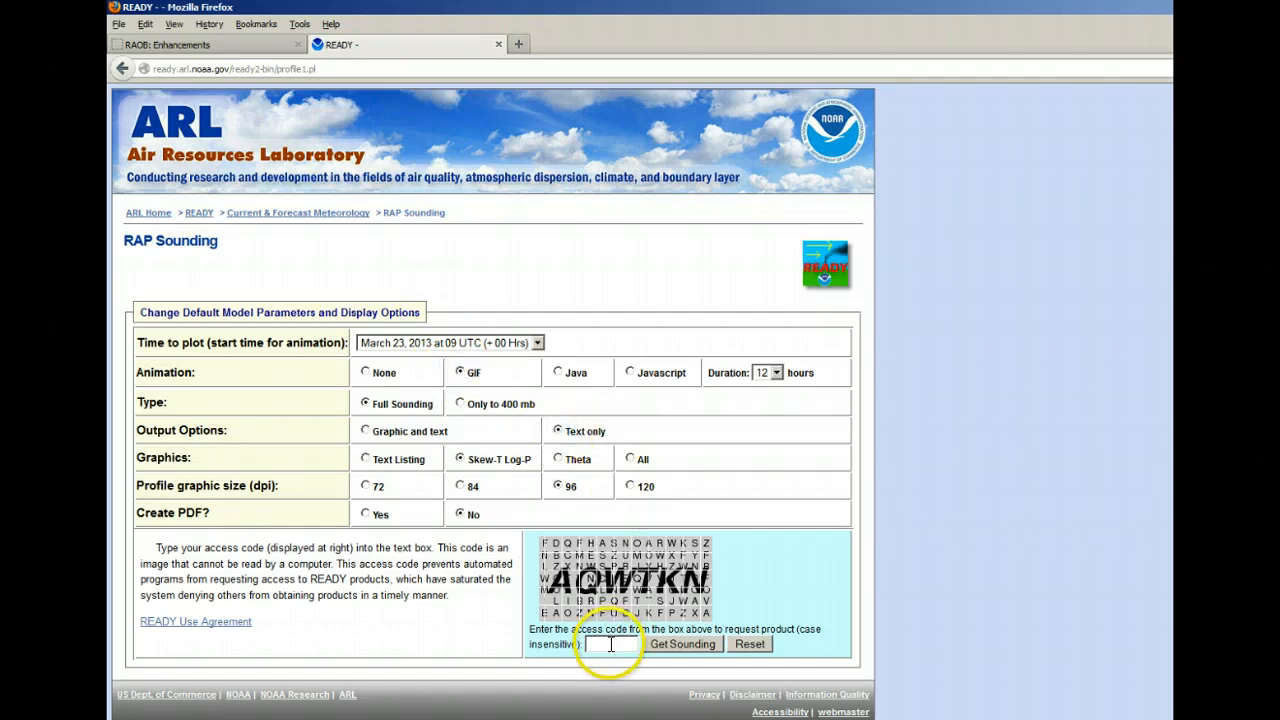
# Step: Enter the access code 'aqw' and submit the Get Sounding request
pyautogui.write('a')
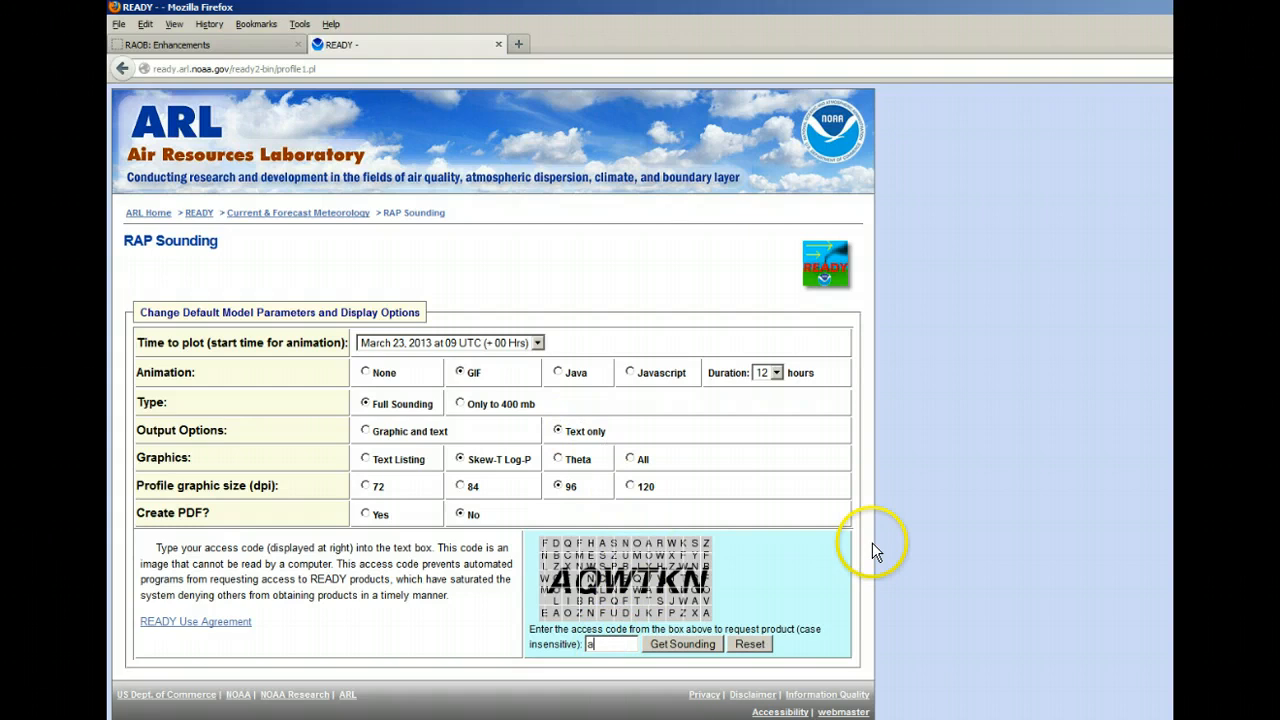
pyautogui.write('qwtkn')
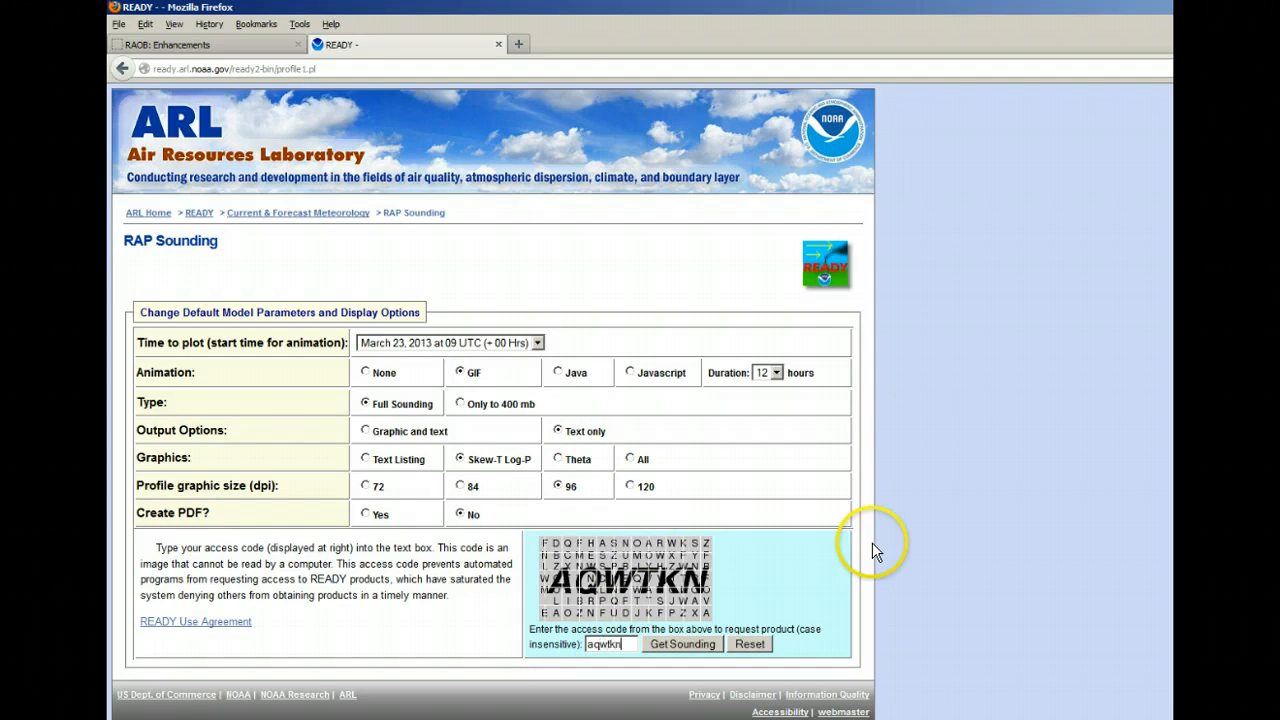
pyautogui.click(682, 644)
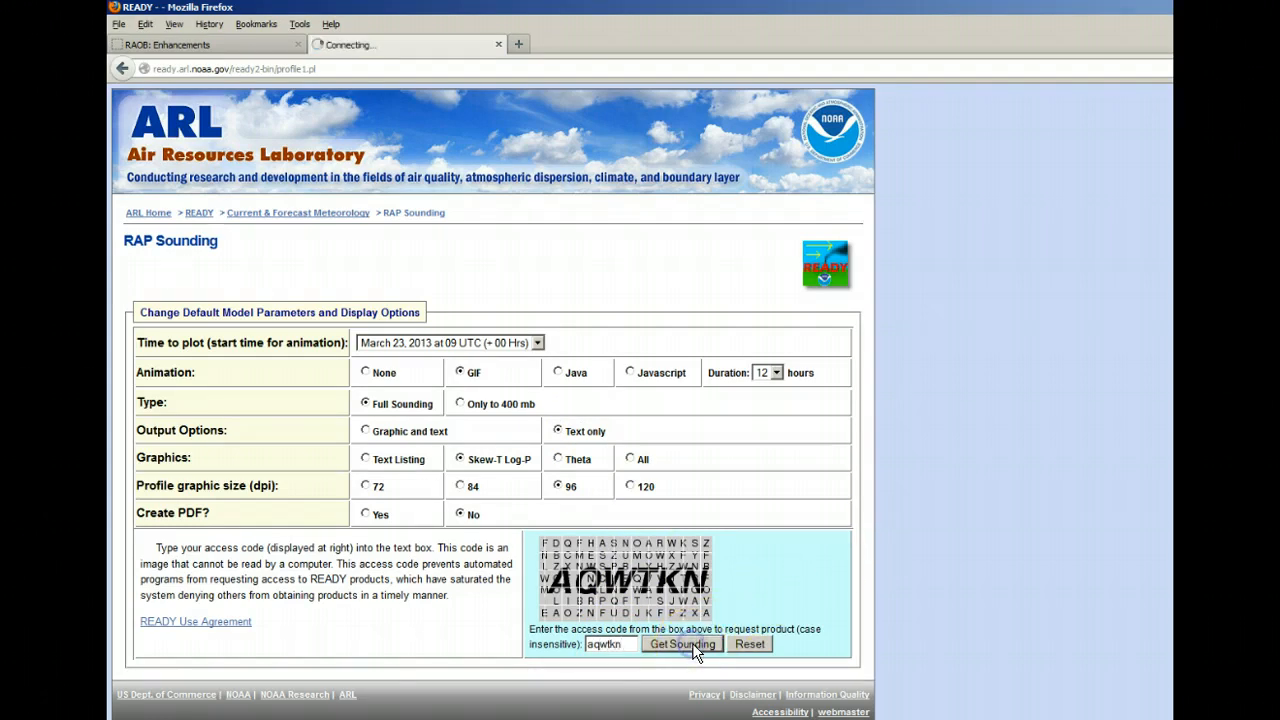
pyautogui.click(679, 644)
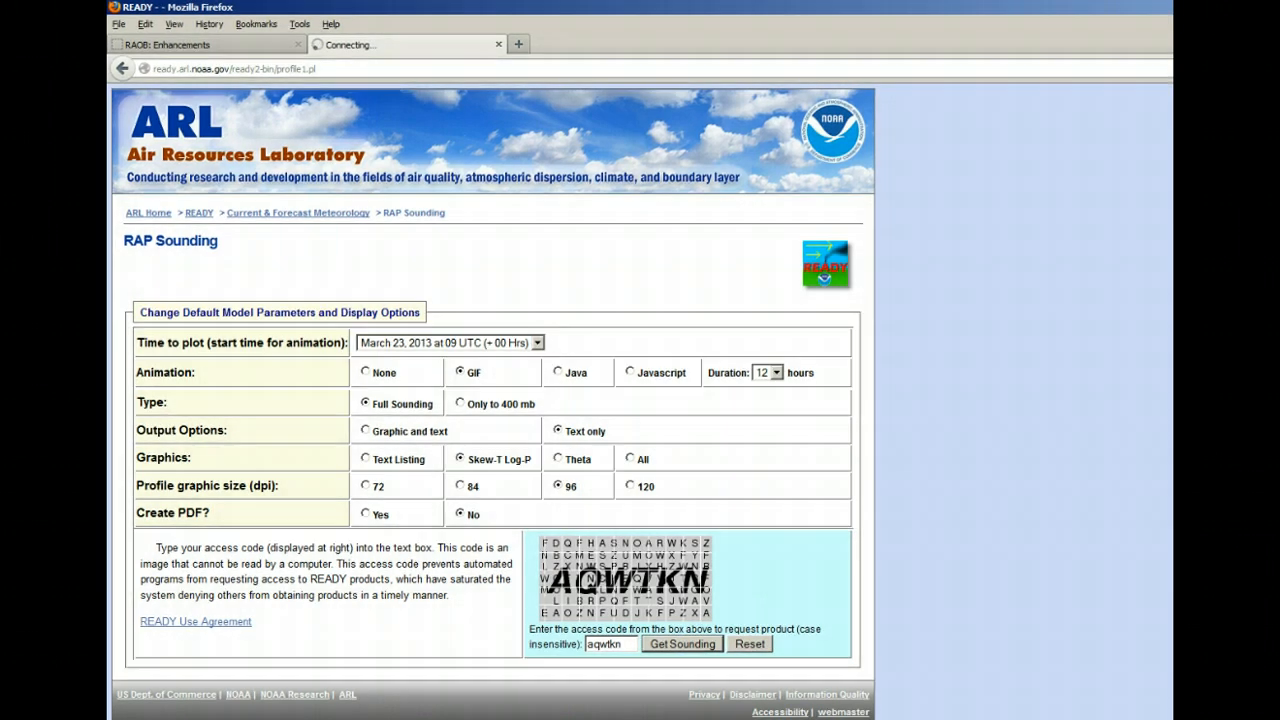
pyautogui.click(680, 644)
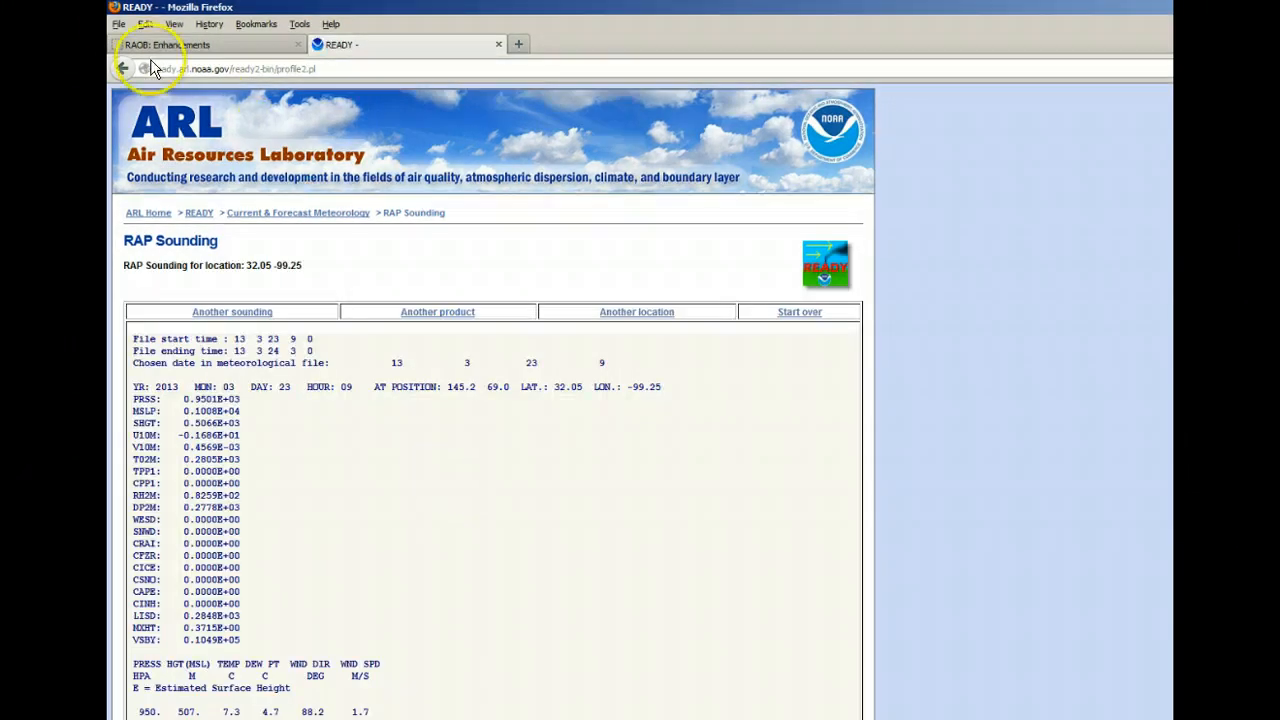
pyautogui.moveTo(292, 468)
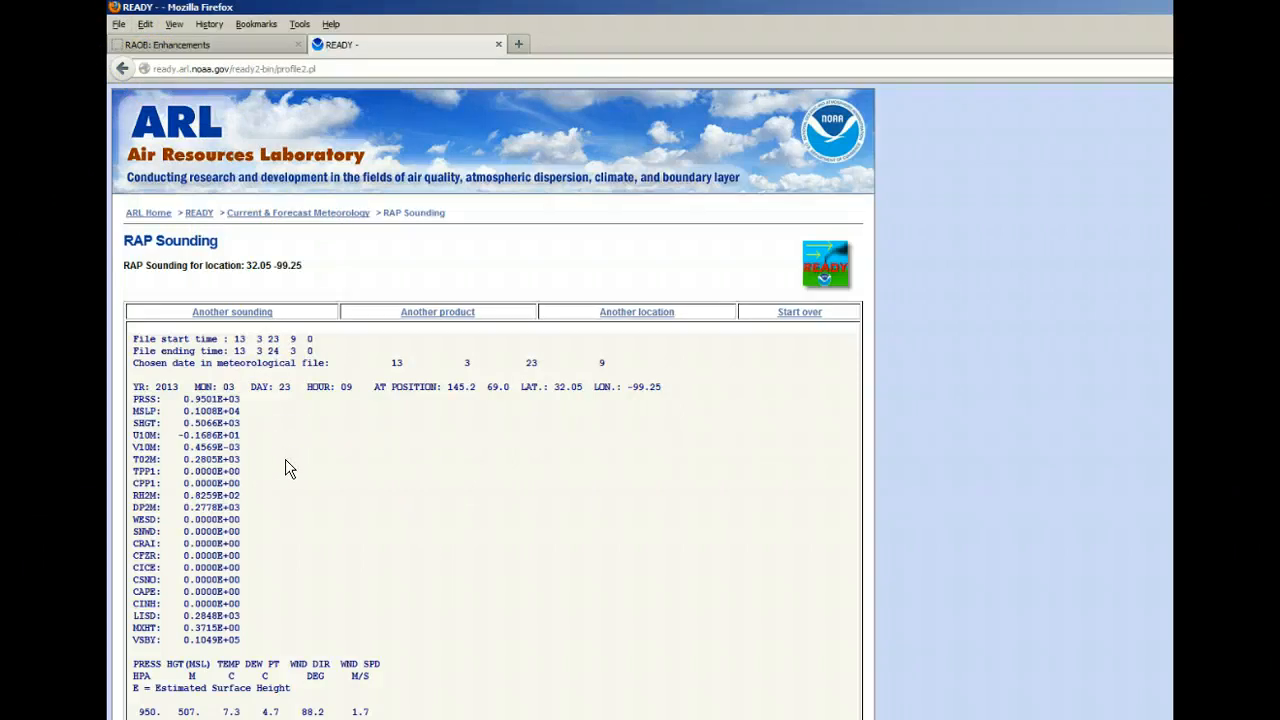
# Step: Select all of the RAP sounding results text and copy it to the clipboard
pyautogui.rightClick(289, 467)
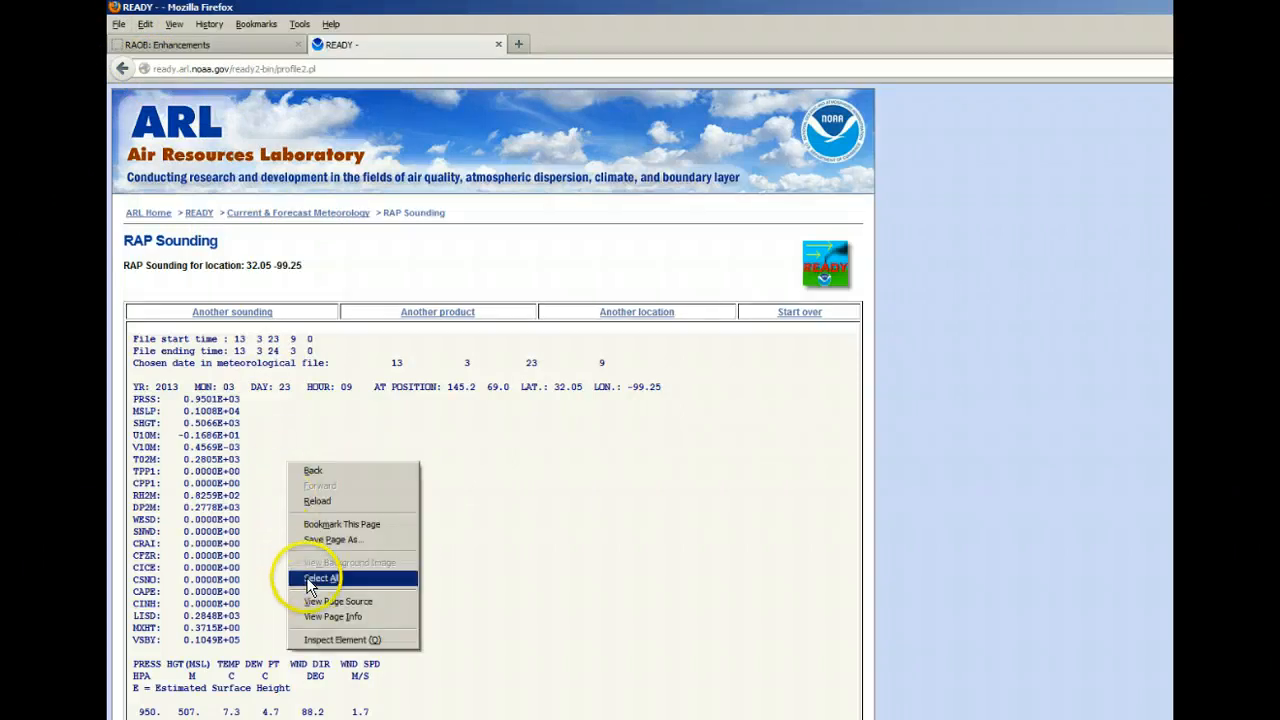
pyautogui.click(318, 576)
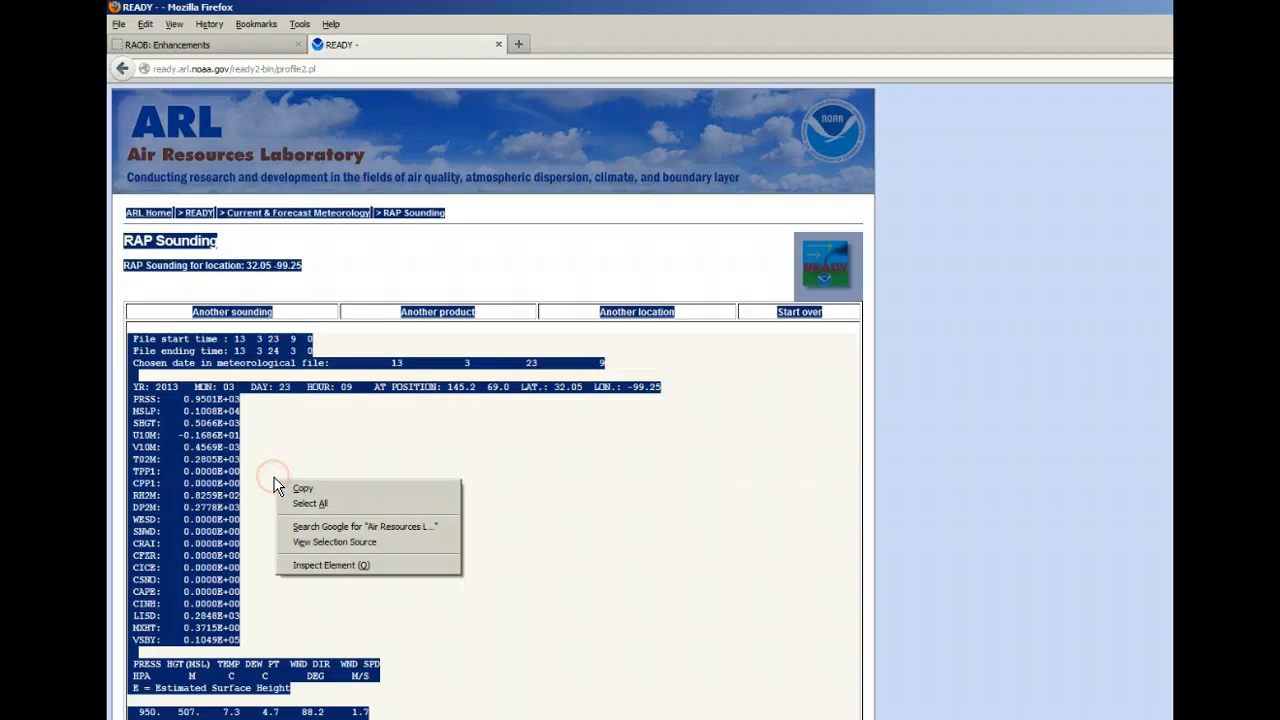
pyautogui.click(403, 480)
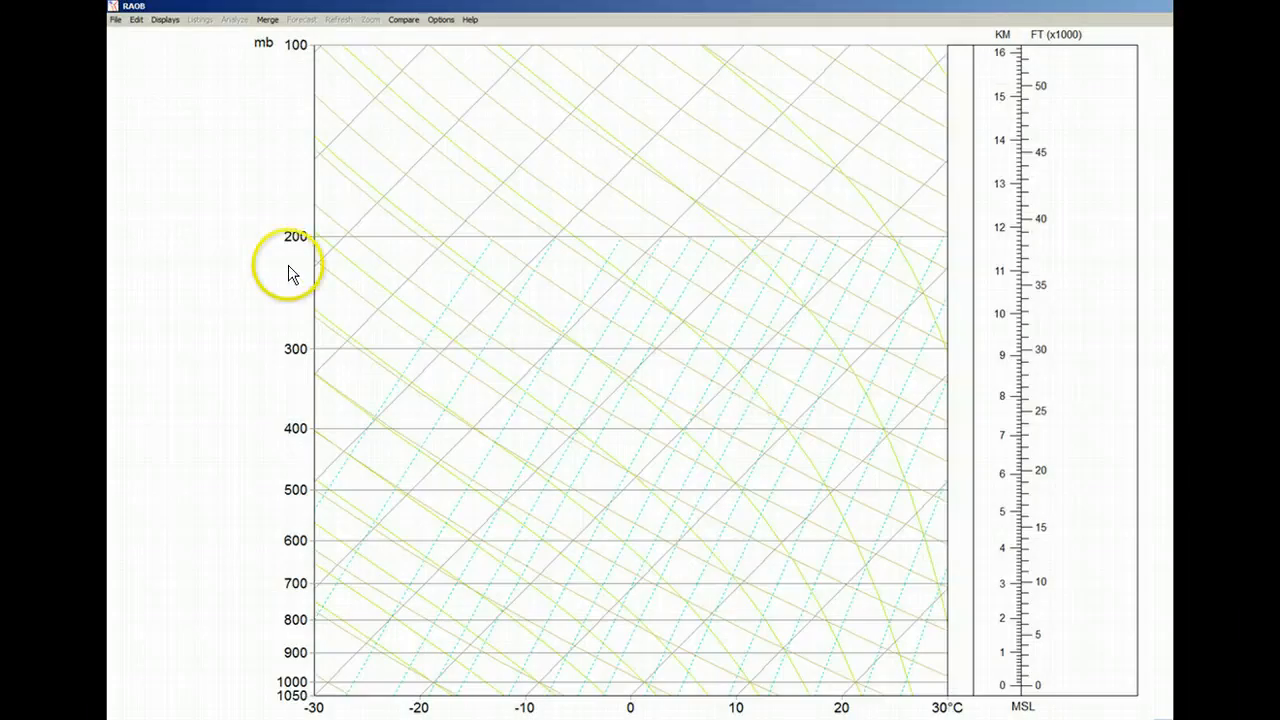
# Step: Paste the sounding text into a new source data file via Edit Source Data and begin Save As
pyautogui.click(133, 18)
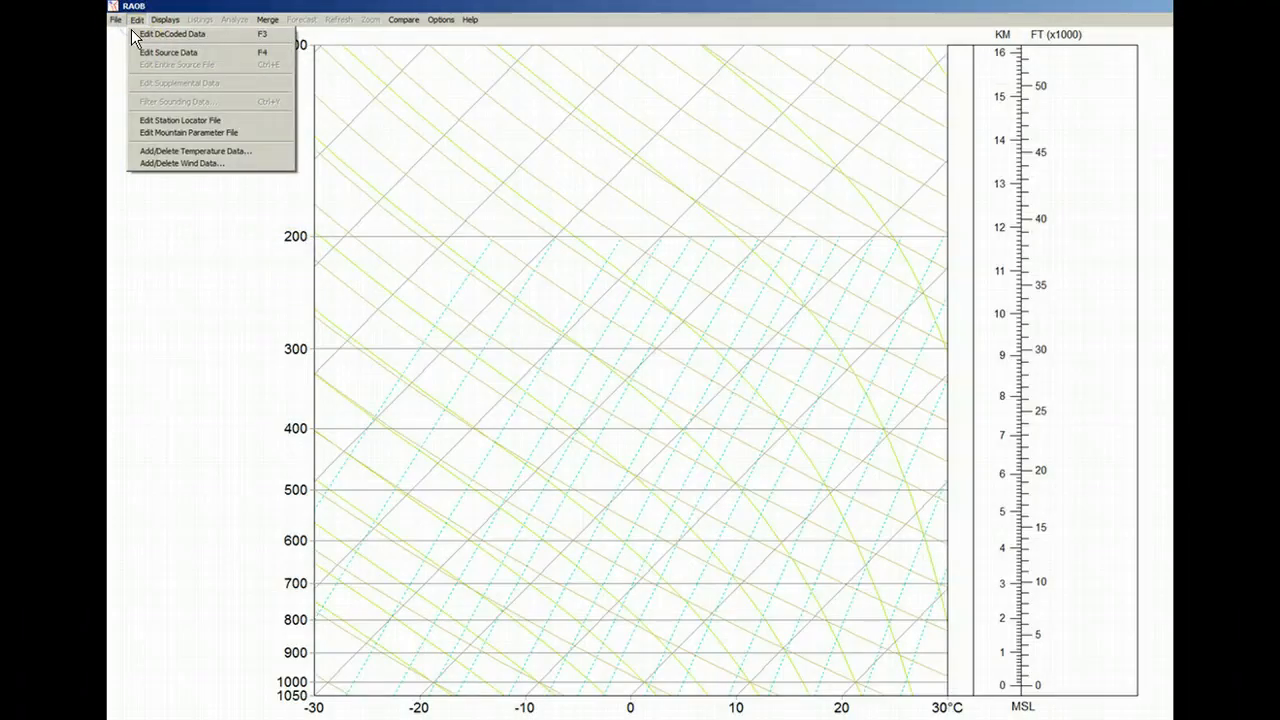
pyautogui.moveTo(145, 56)
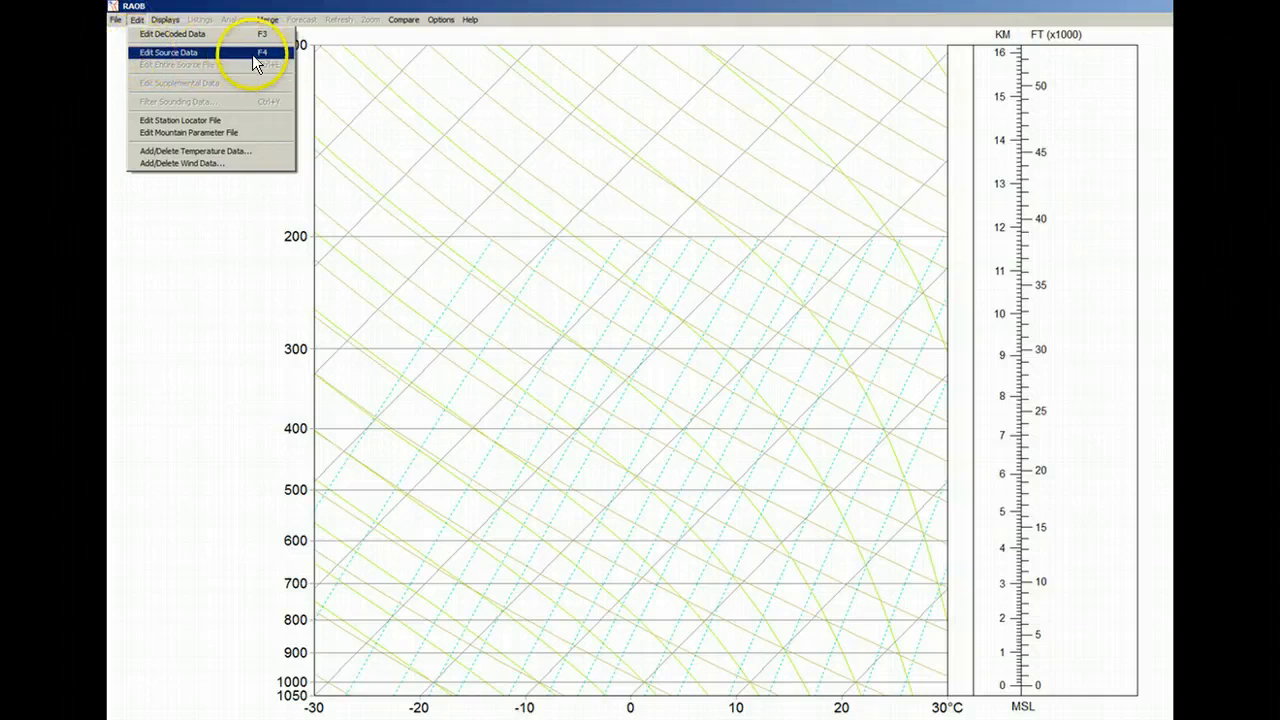
pyautogui.click(185, 48)
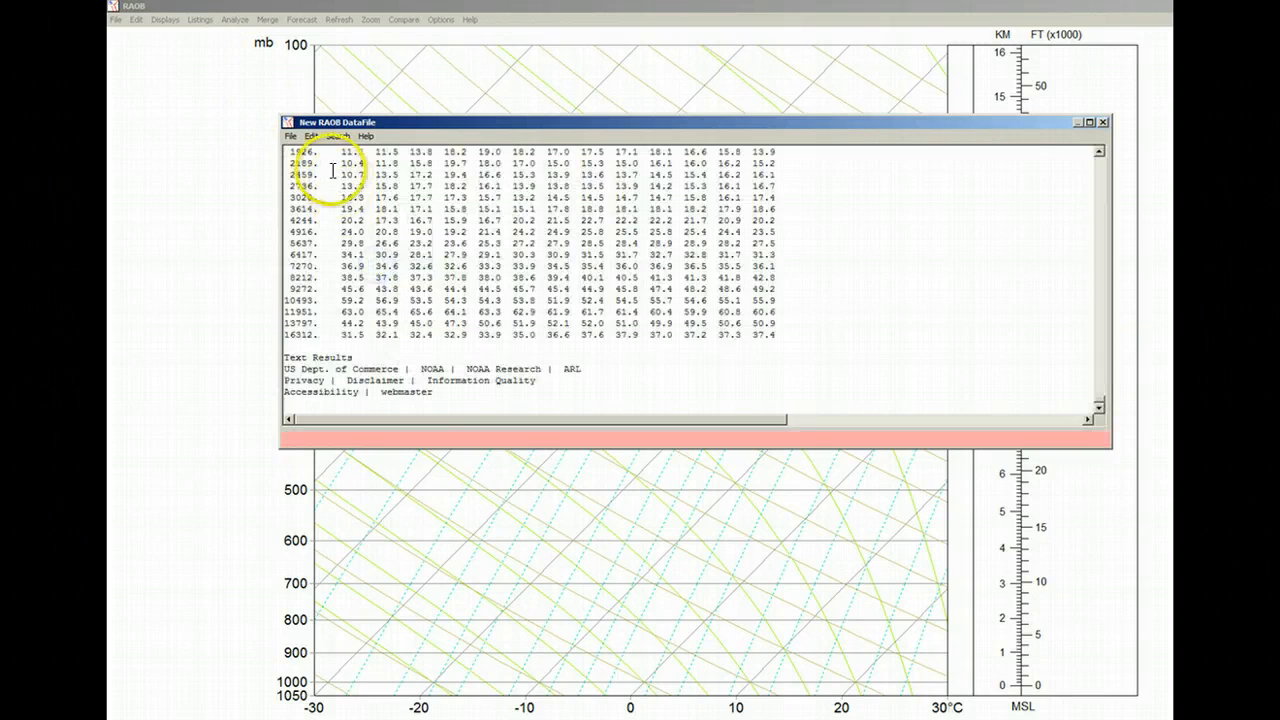
pyautogui.click(291, 135)
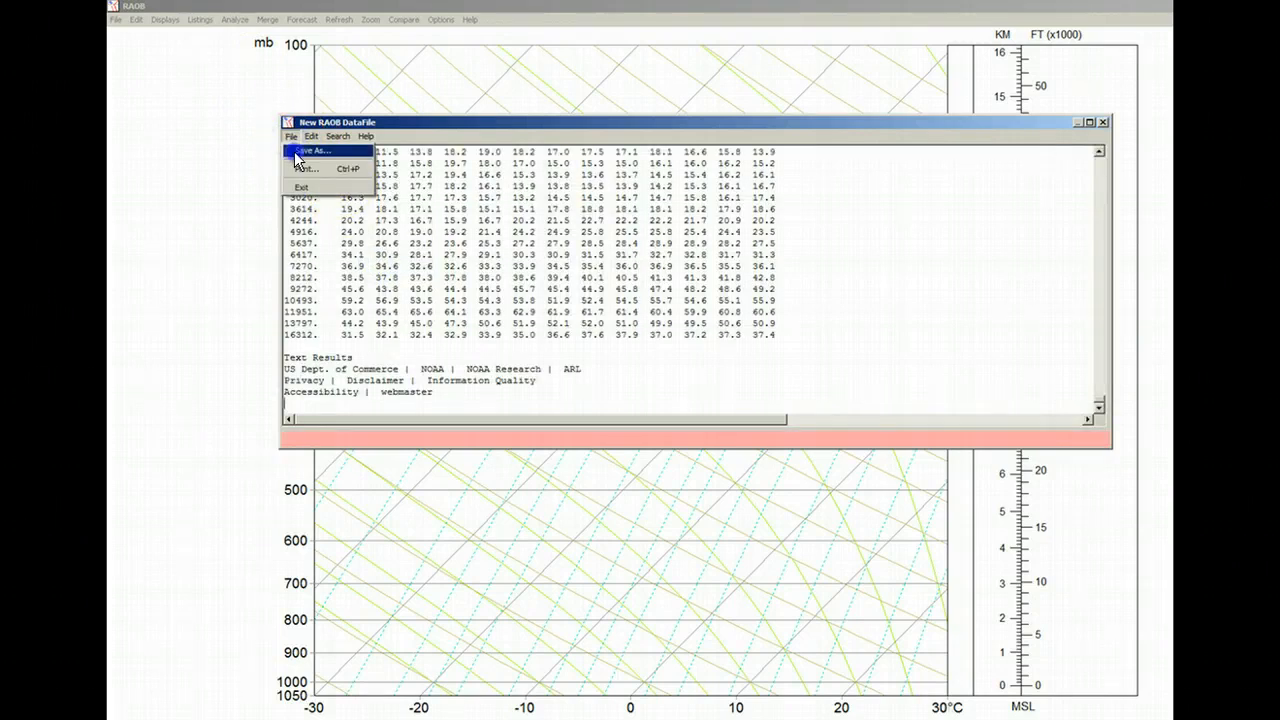
pyautogui.click(311, 151)
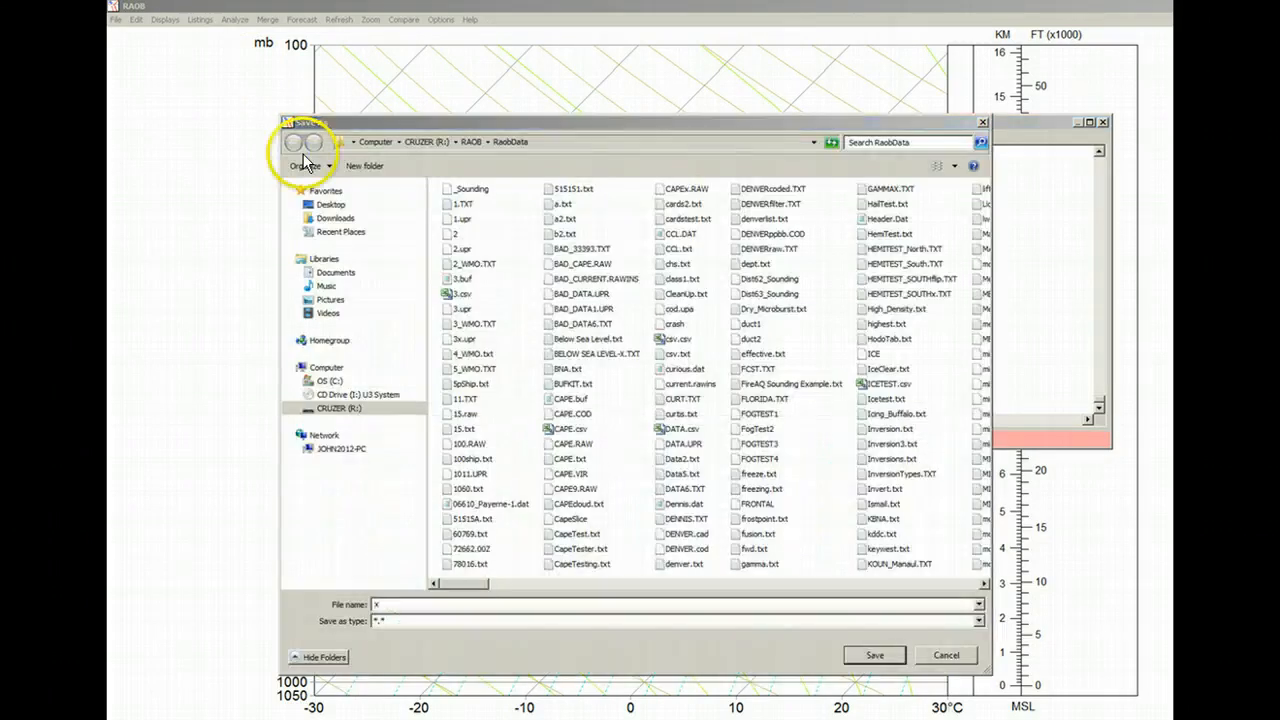
# Step: Save the file, plot the forecast soundings, and loop through all 13 Skew-T diagrams
pyautogui.click(874, 654)
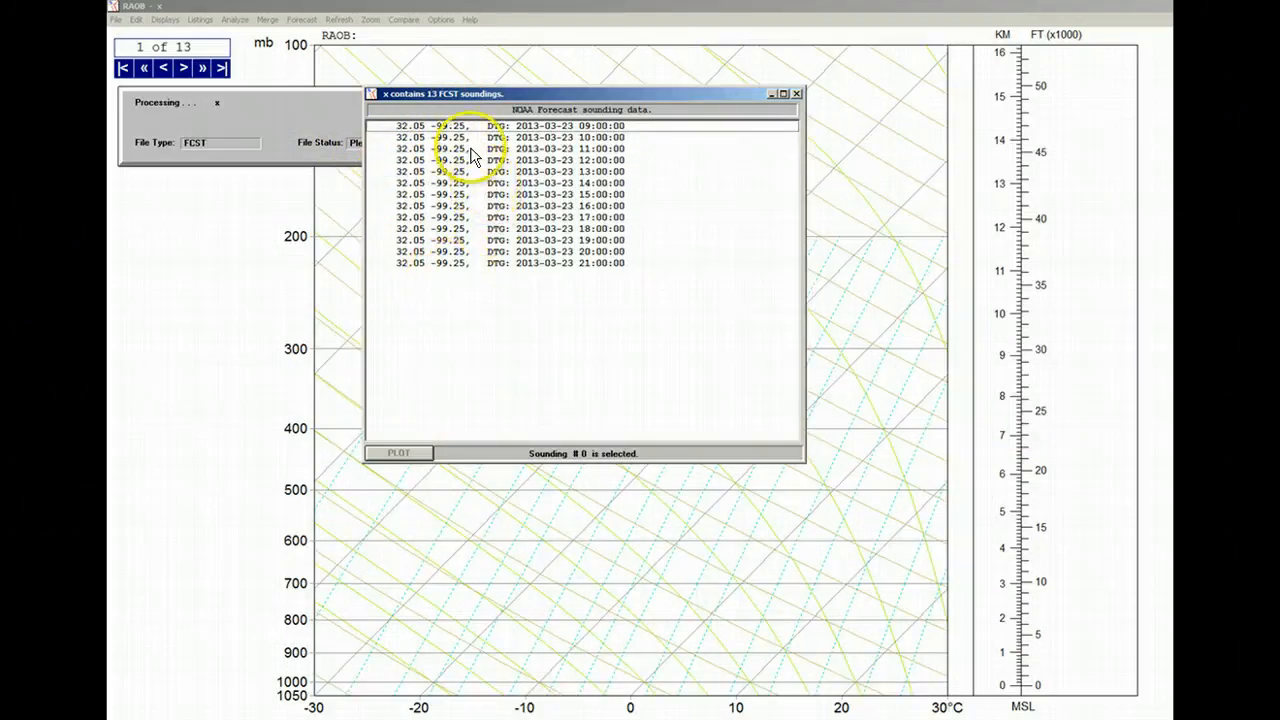
pyautogui.click(452, 125)
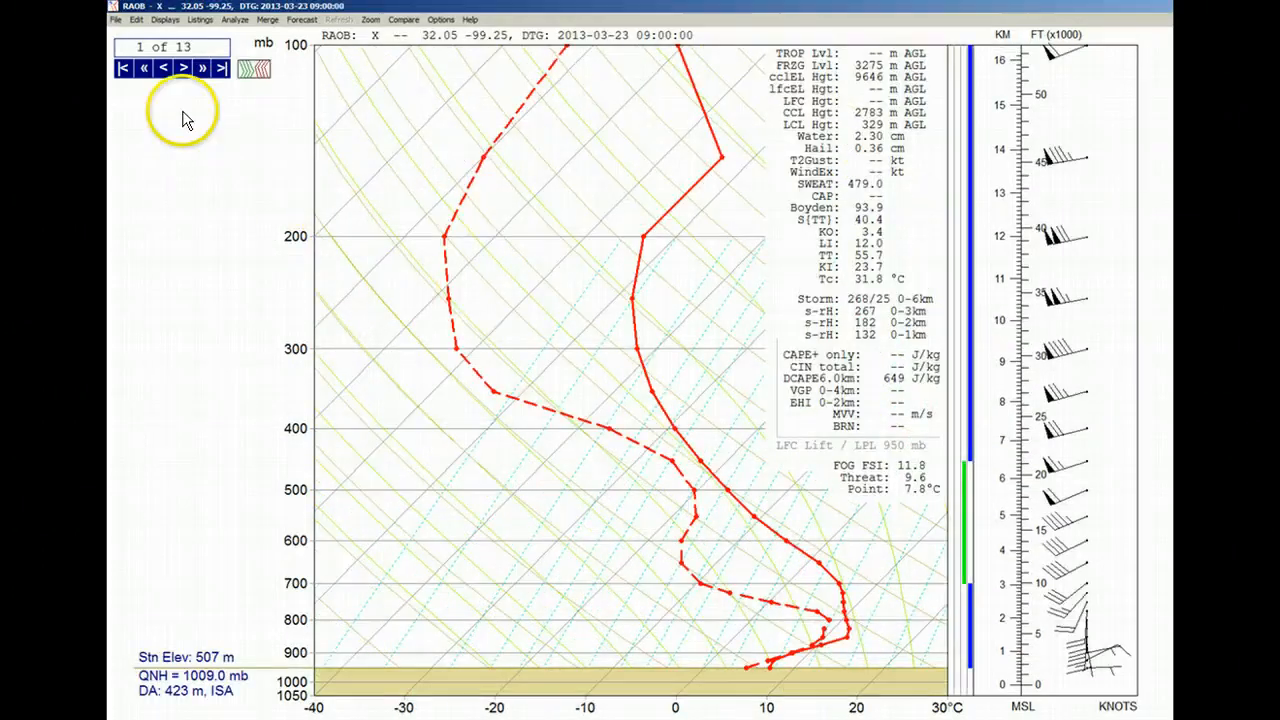
pyautogui.click(181, 69)
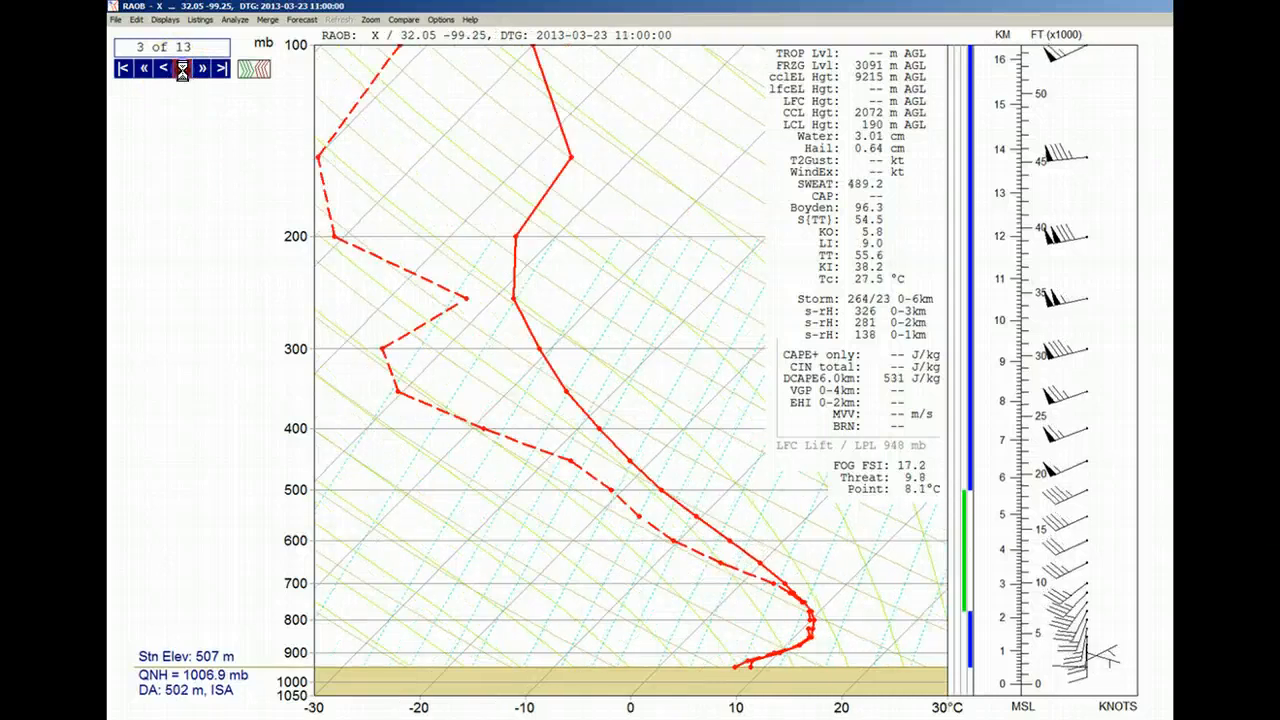